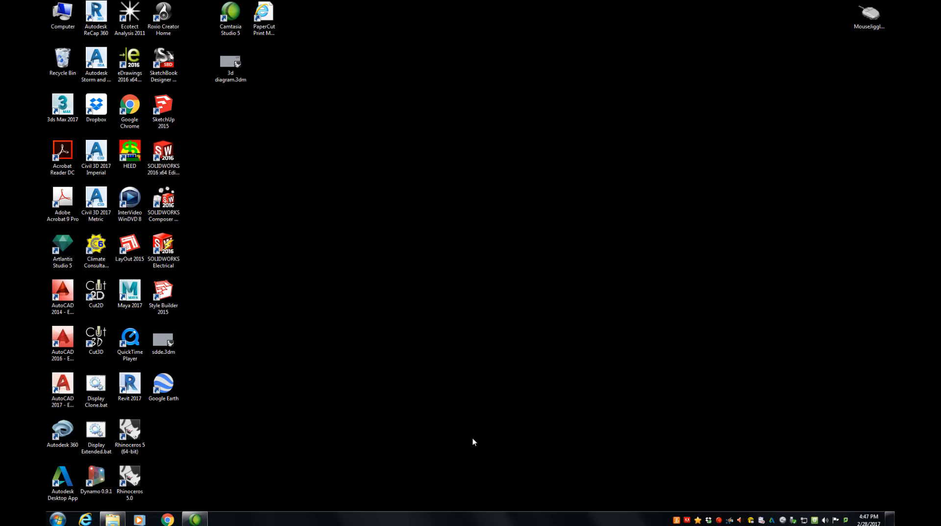
# Bring up the Start menu showing Rhinoceros 5 (64-bit) with its recent 3dm files
pyautogui.click(129, 433)
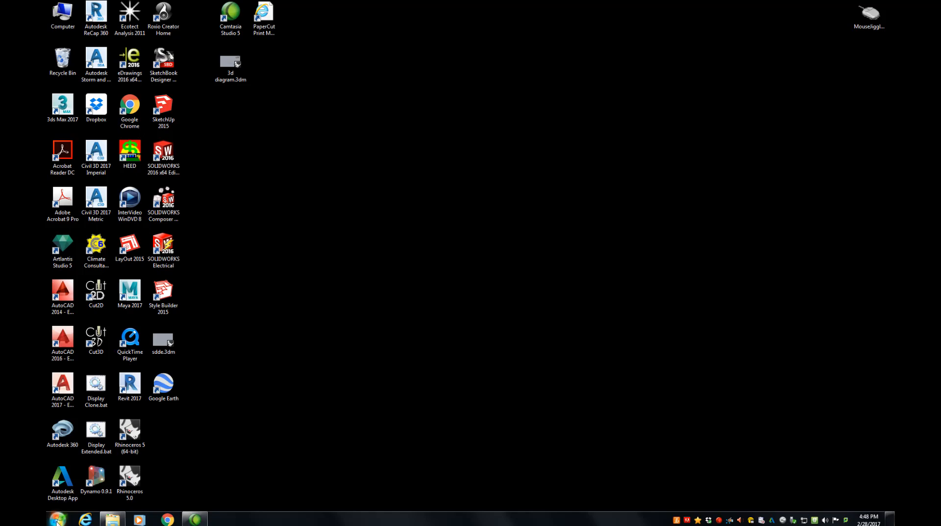
pyautogui.click(57, 519)
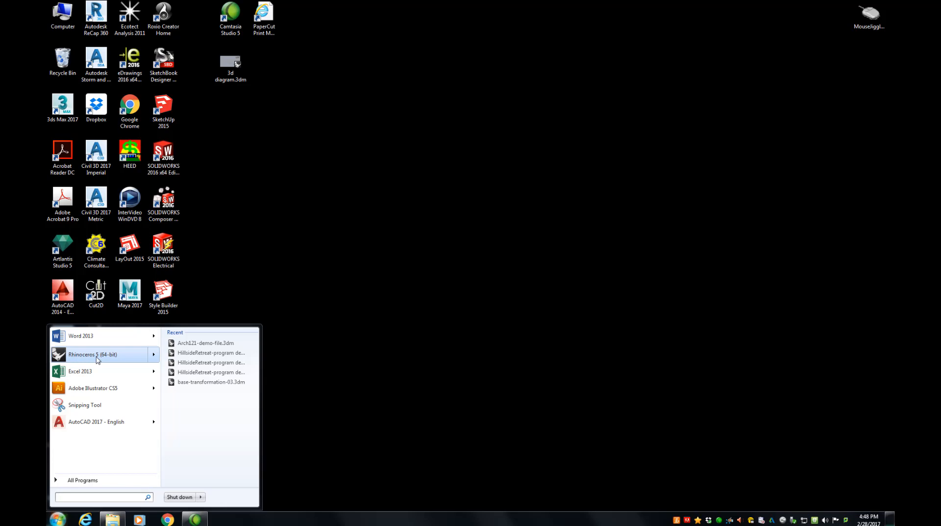
pyautogui.moveTo(82, 479)
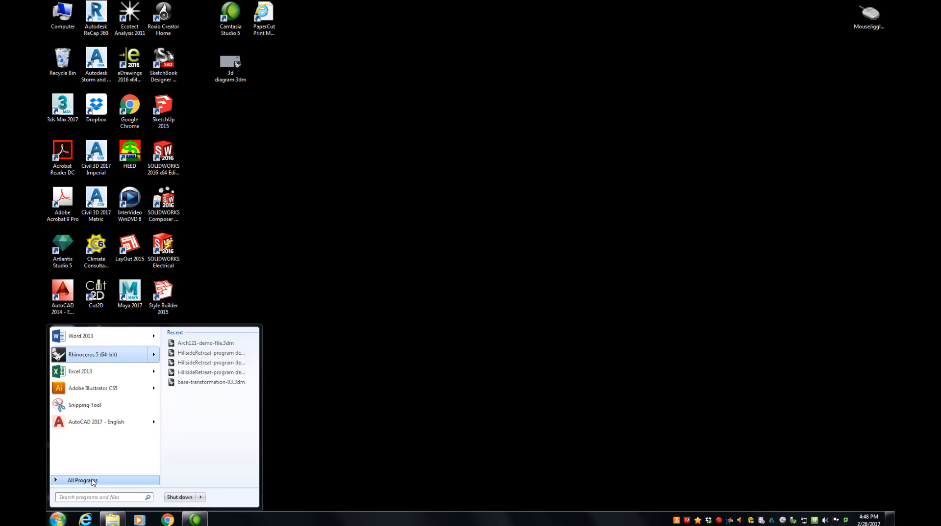
# Expand the Rhinoceros 5 folder in All Programs to reveal its 64-bit and Safe Mode entries
pyautogui.click(82, 479)
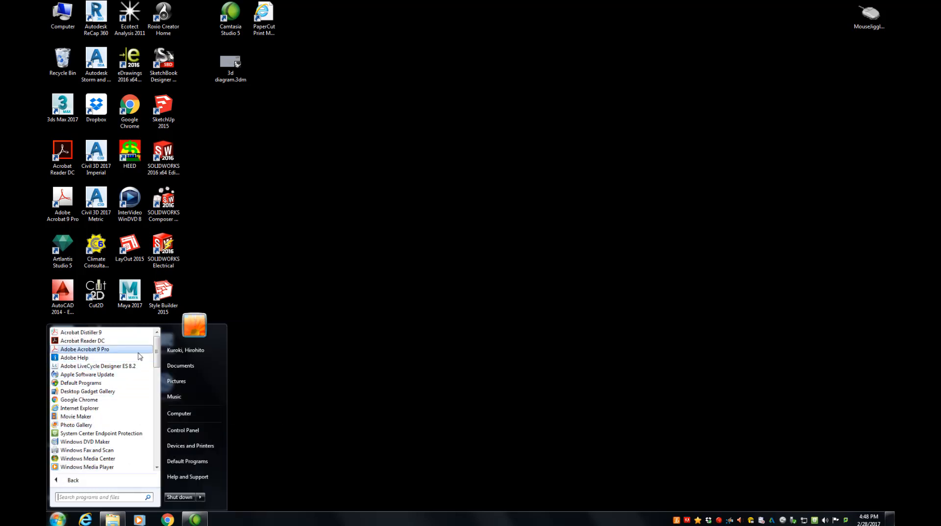
pyautogui.scroll(-3)
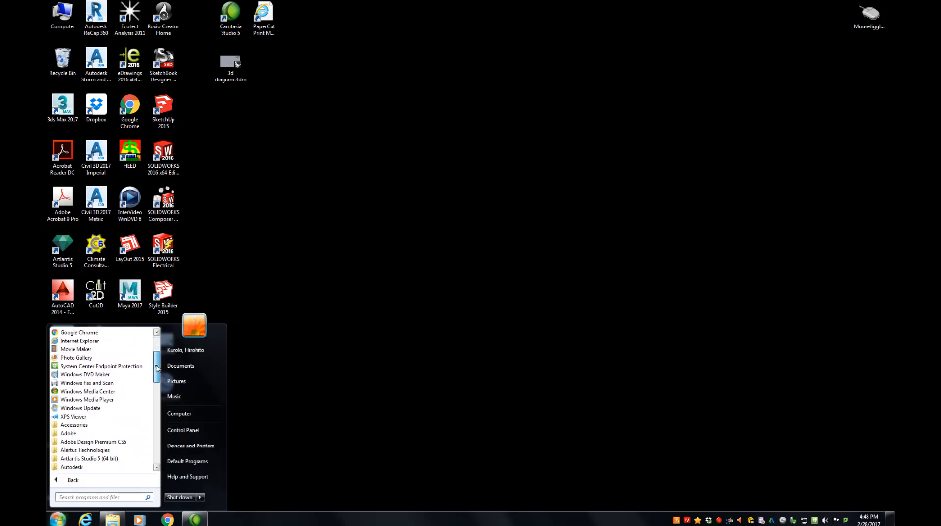
pyautogui.scroll(-3)
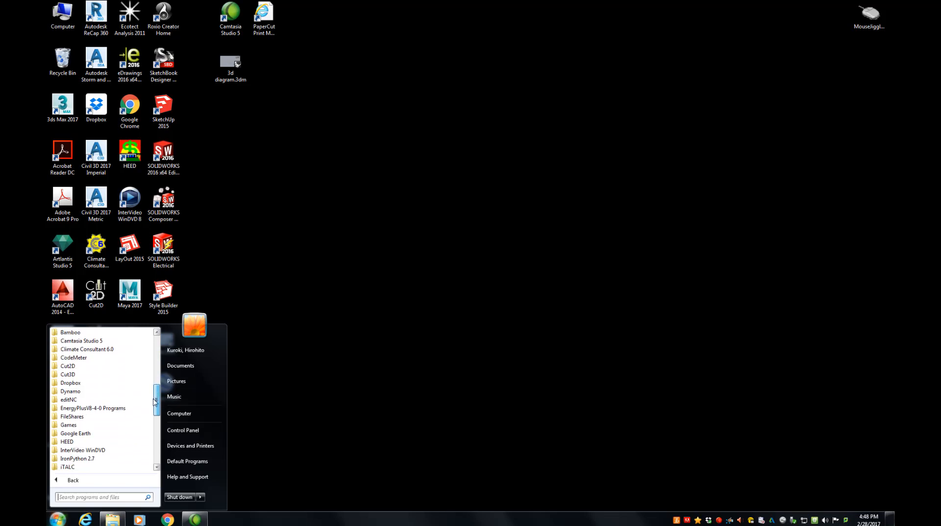
pyautogui.scroll(-3)
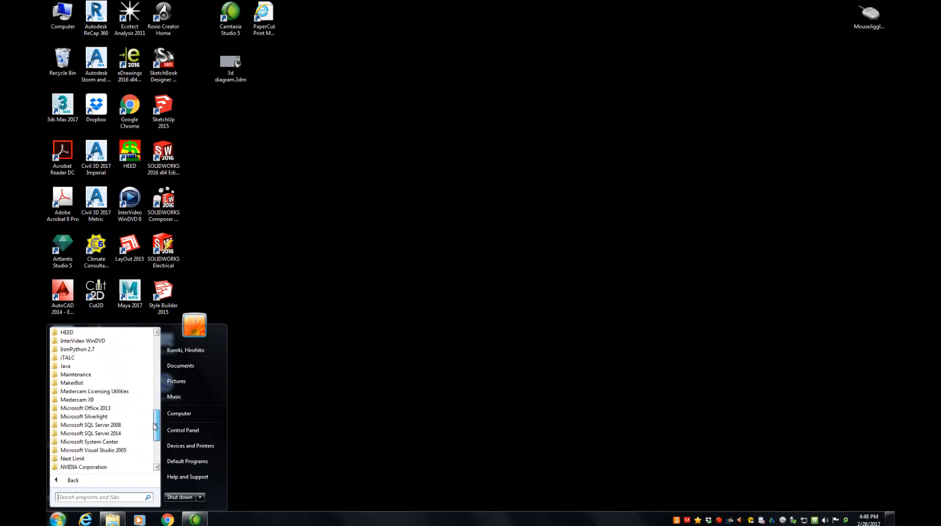
pyautogui.scroll(-3)
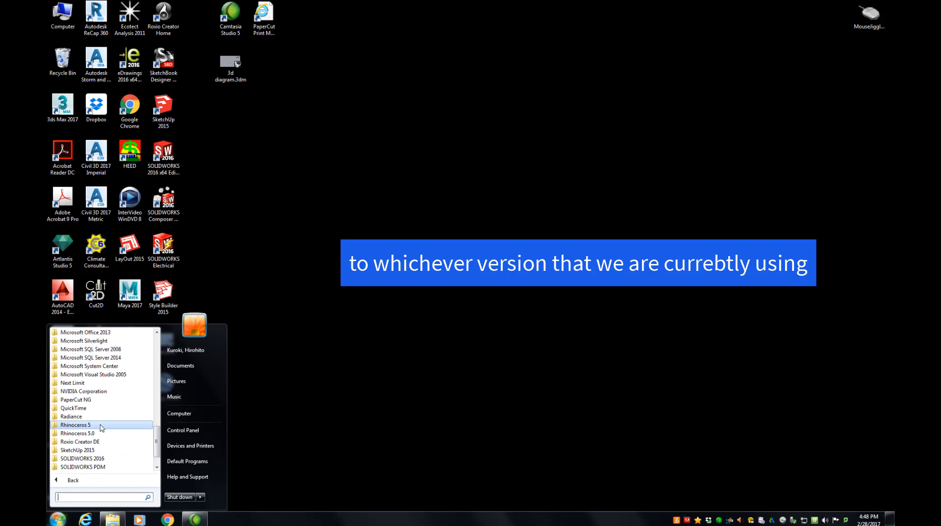
pyautogui.click(76, 425)
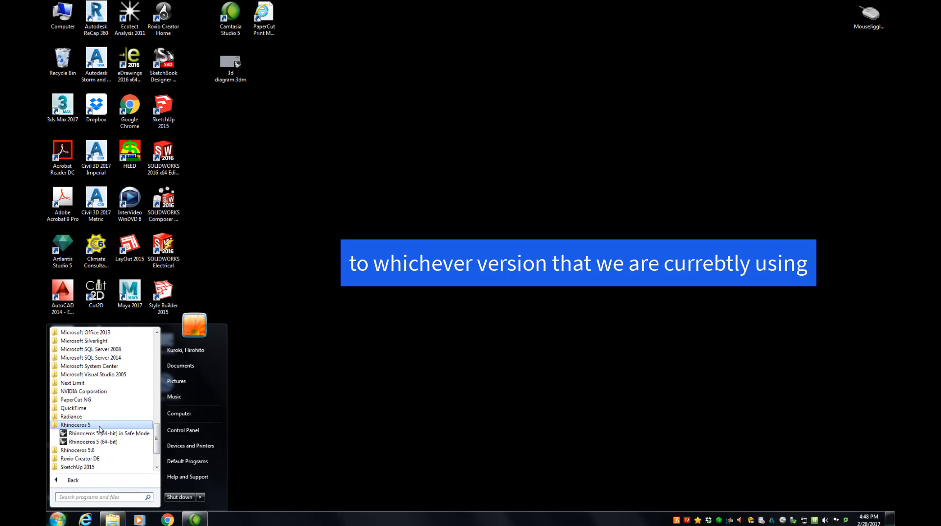
pyautogui.moveTo(133, 434)
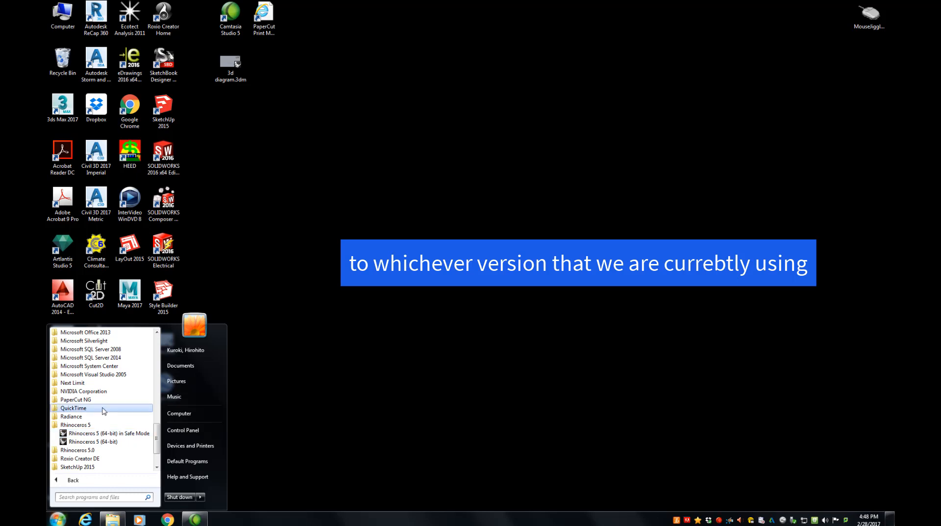
pyautogui.moveTo(304, 380)
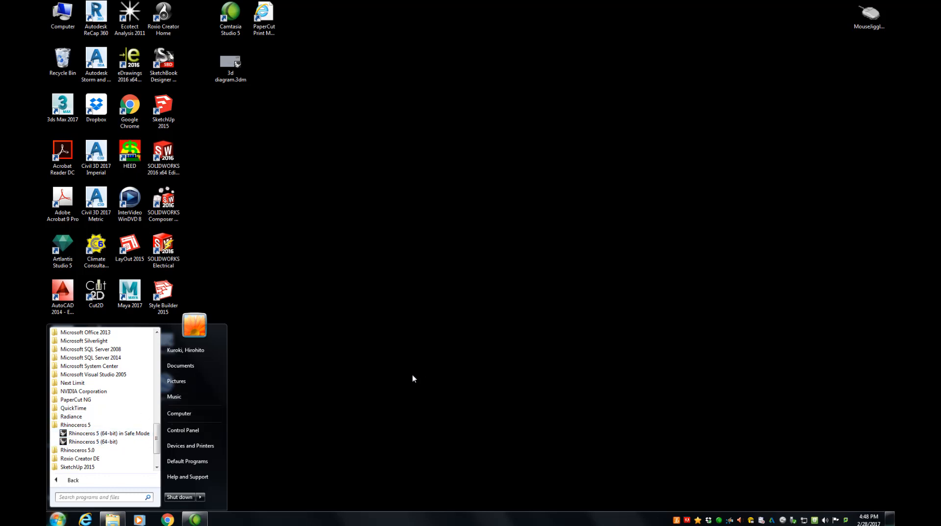
pyautogui.moveTo(497, 403)
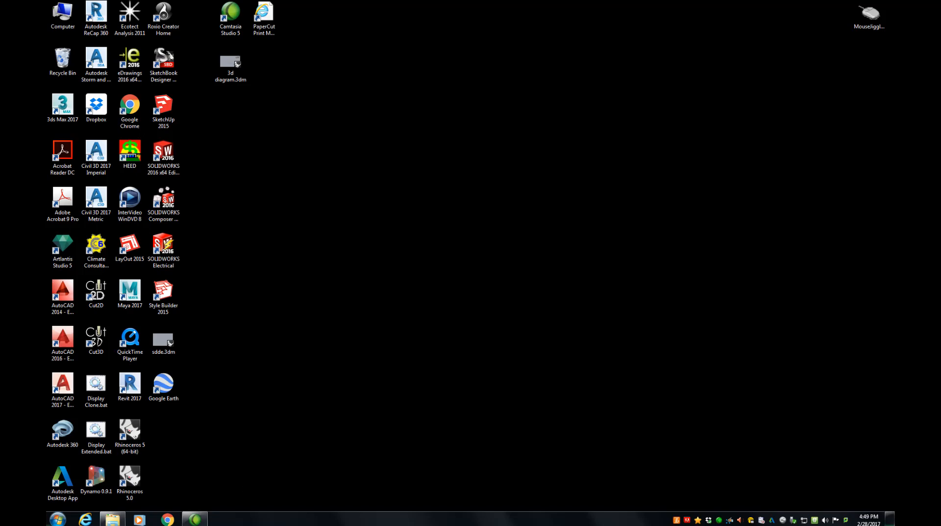
# Dismiss the Start menu and launch Rhinoceros 5 (64-bit) from its desktop shortcut
pyautogui.click(129, 432)
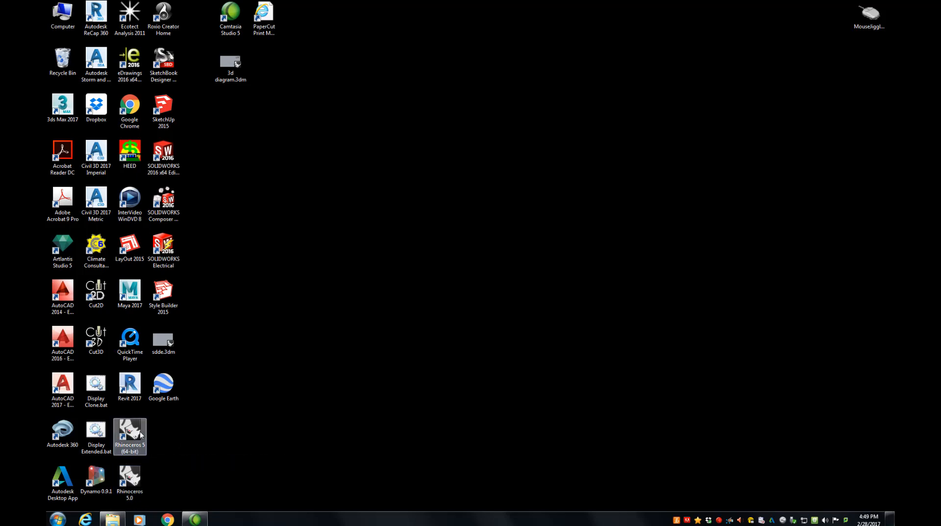
pyautogui.click(194, 407)
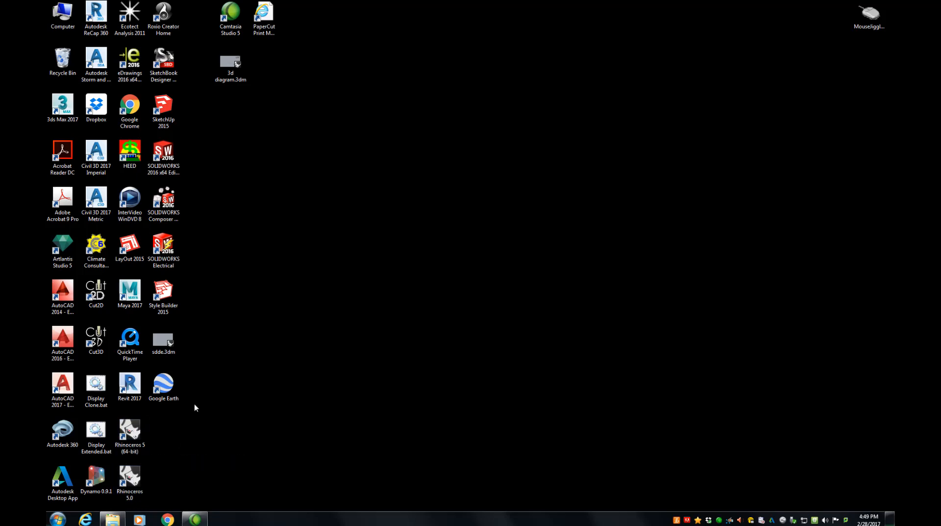
pyautogui.doubleClick(129, 429)
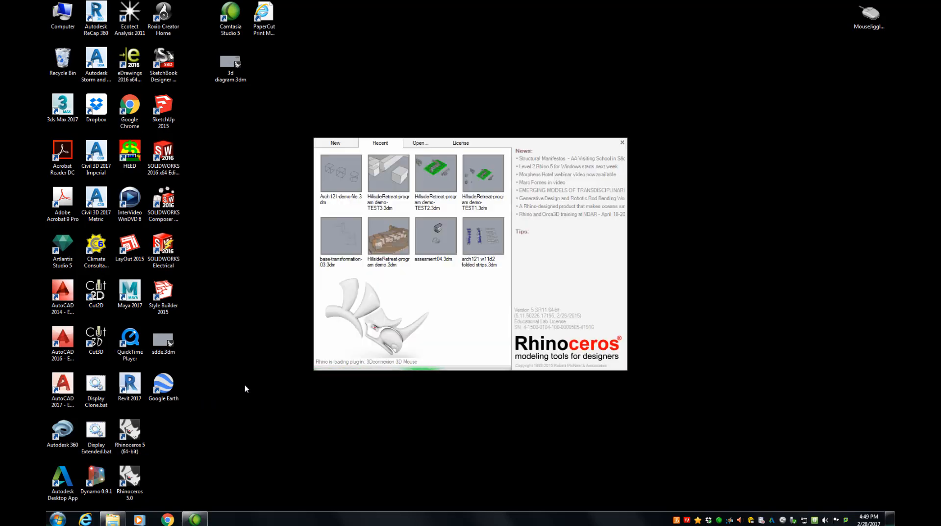